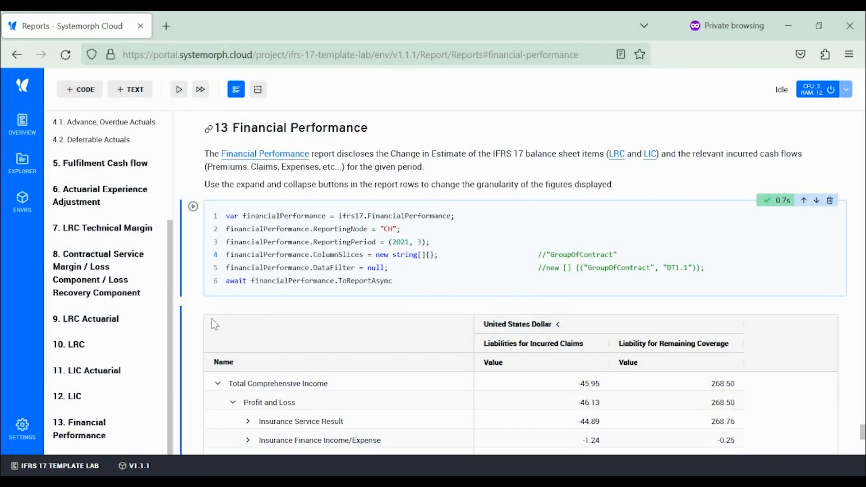
{"action": "mouse_move", "coordinate": [83, 428]}
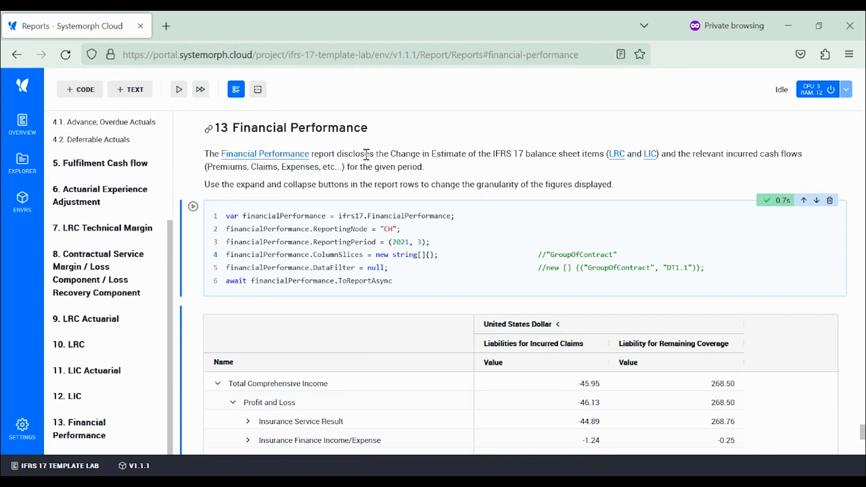
{"action": "mouse_move", "coordinate": [369, 154]}
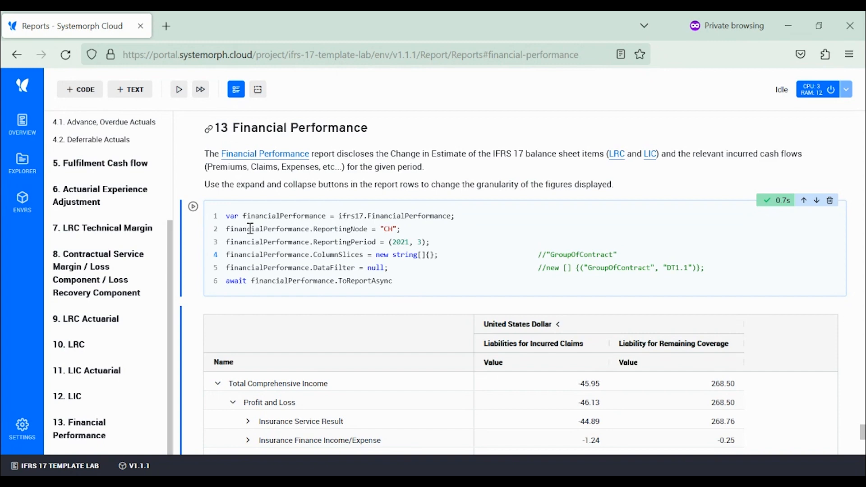
Rerun the Financial Performance code cell so its report table renders again.
{"action": "left_click", "coordinate": [179, 89]}
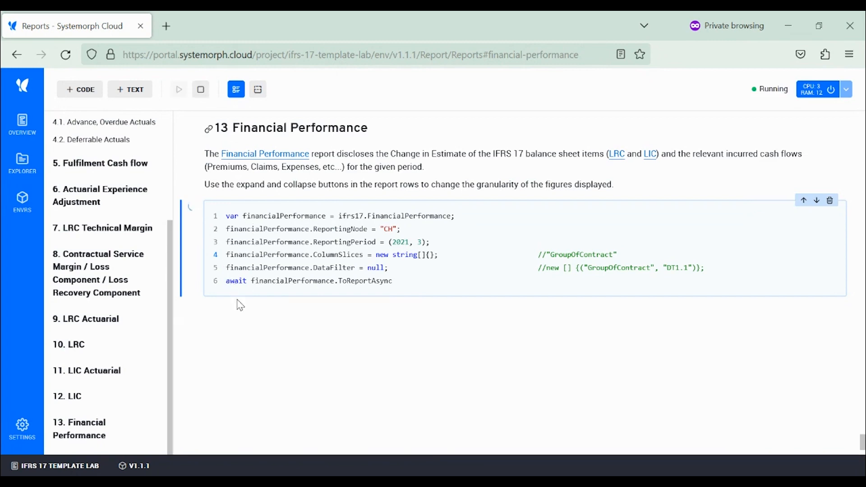
{"action": "left_click", "coordinate": [179, 89]}
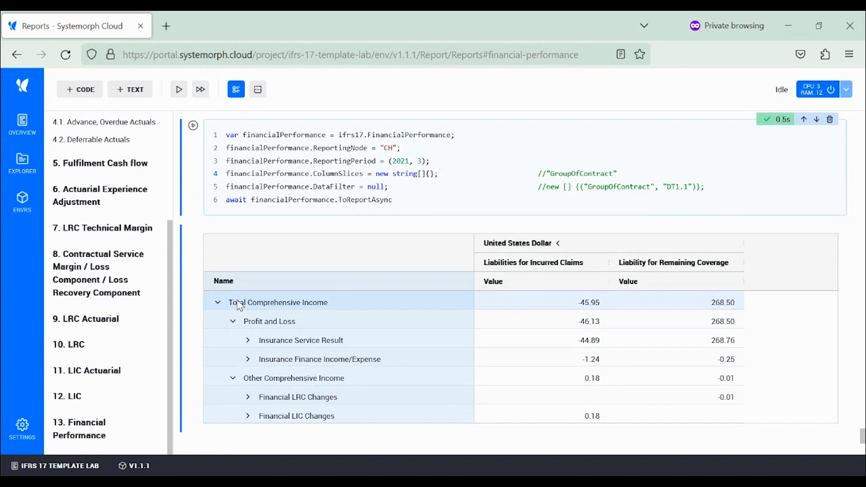
{"action": "mouse_move", "coordinate": [198, 195]}
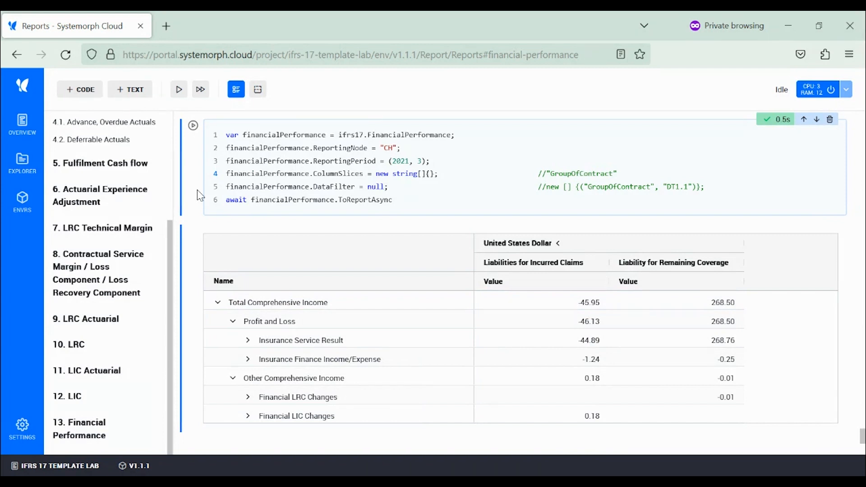
{"action": "mouse_move", "coordinate": [479, 235]}
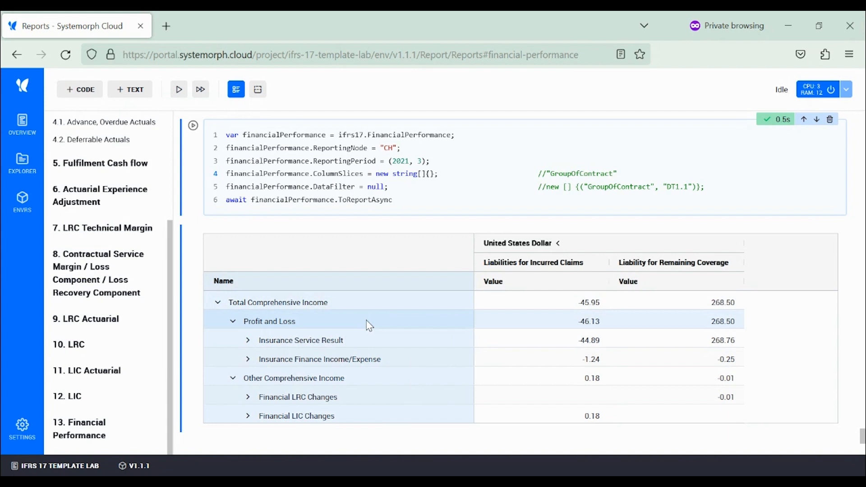
{"action": "mouse_move", "coordinate": [359, 338]}
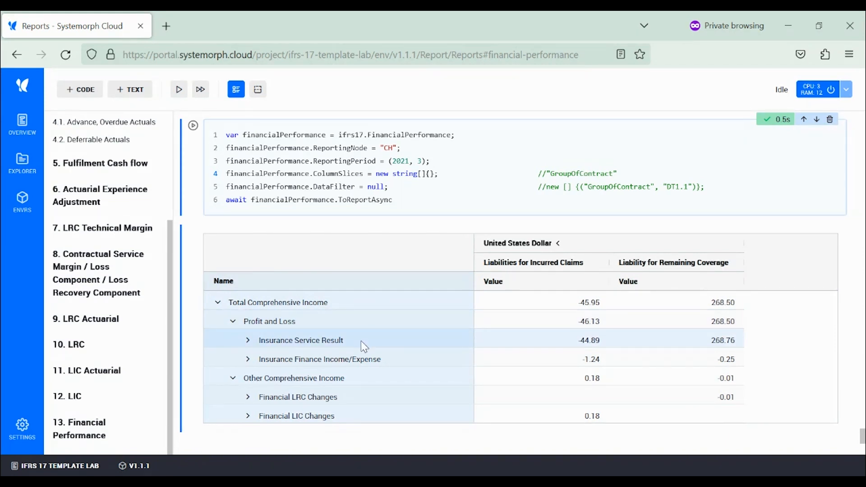
{"action": "mouse_move", "coordinate": [251, 358]}
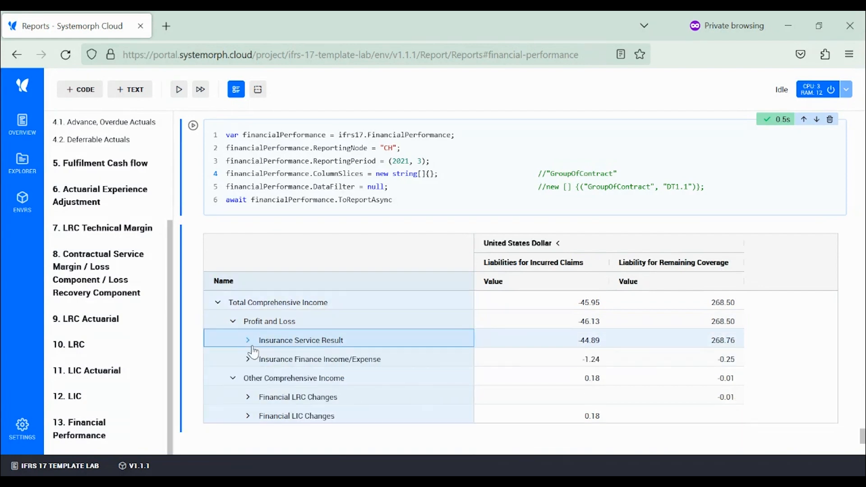
{"action": "scroll", "scroll_direction": "down", "scroll_amount": 3}
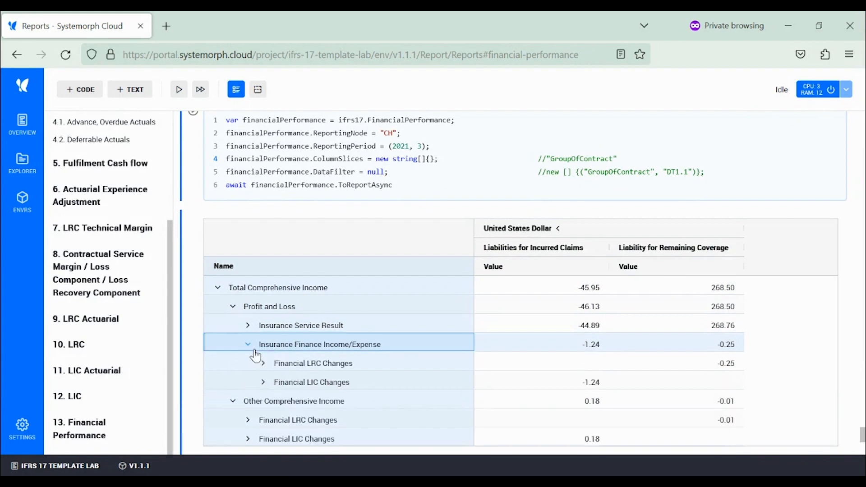
{"action": "mouse_move", "coordinate": [249, 354]}
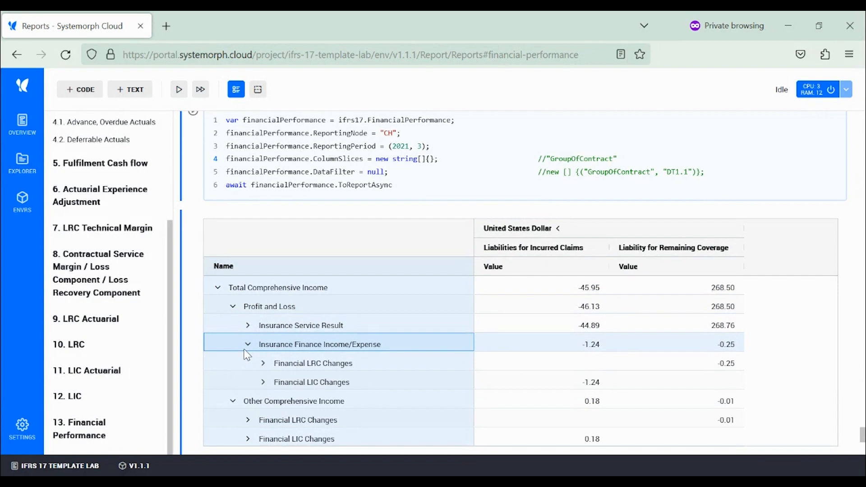
{"action": "mouse_move", "coordinate": [338, 377]}
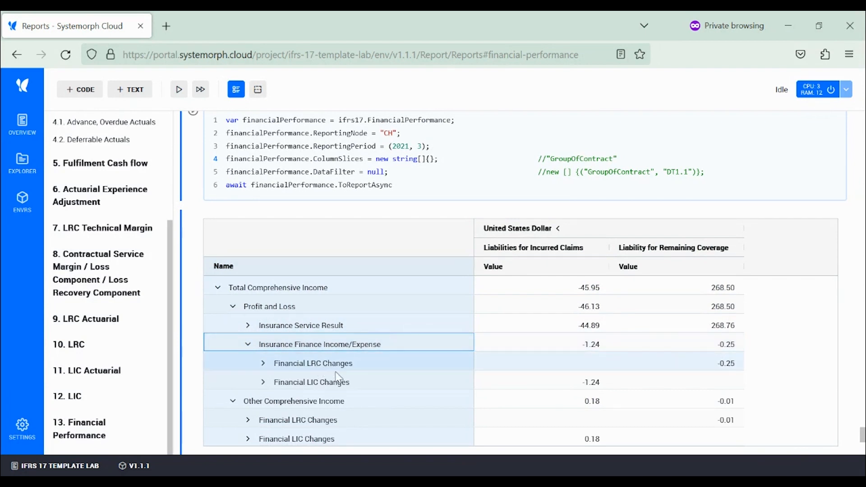
{"action": "mouse_move", "coordinate": [342, 378]}
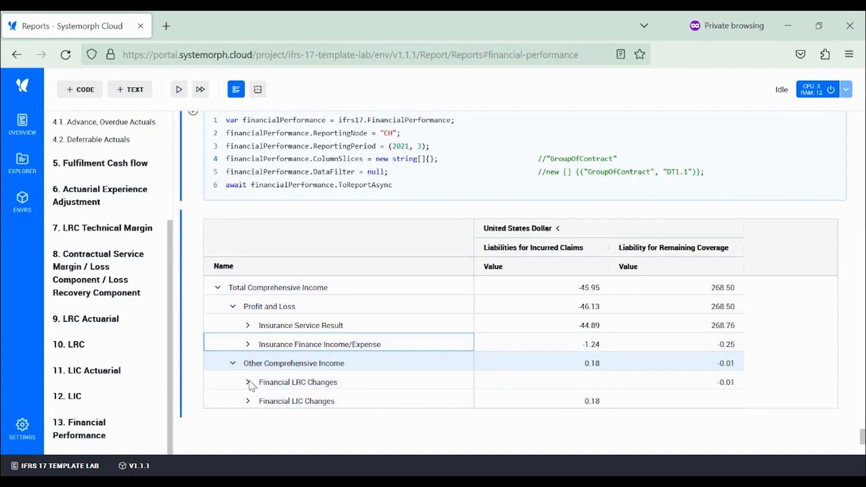
{"action": "left_click", "coordinate": [247, 382]}
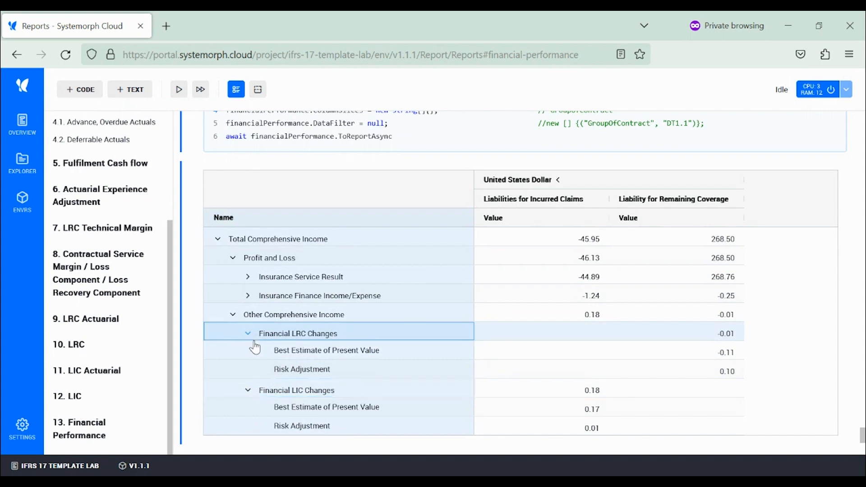
{"action": "left_click", "coordinate": [247, 333]}
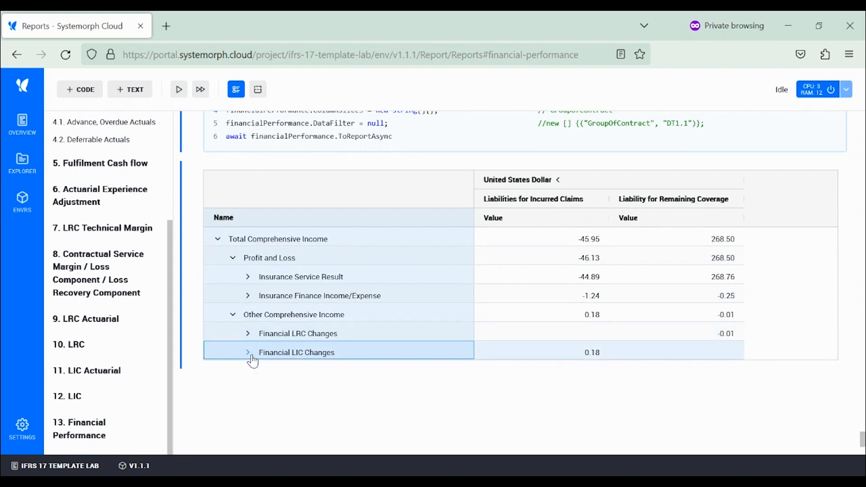
{"action": "mouse_move", "coordinate": [301, 292]}
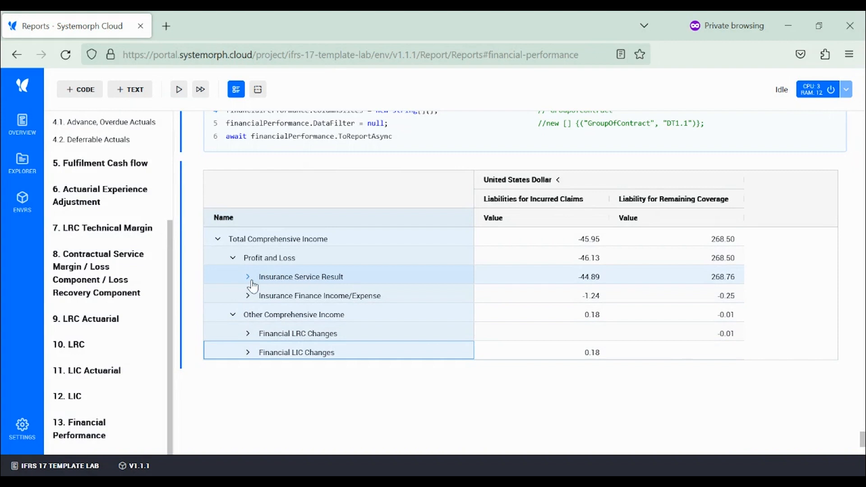
Expand Insurance Service Result and Insurance Revenue, inspect Premiums and CSM Amortization, then collapse Insurance Revenue.
{"action": "left_click", "coordinate": [248, 277]}
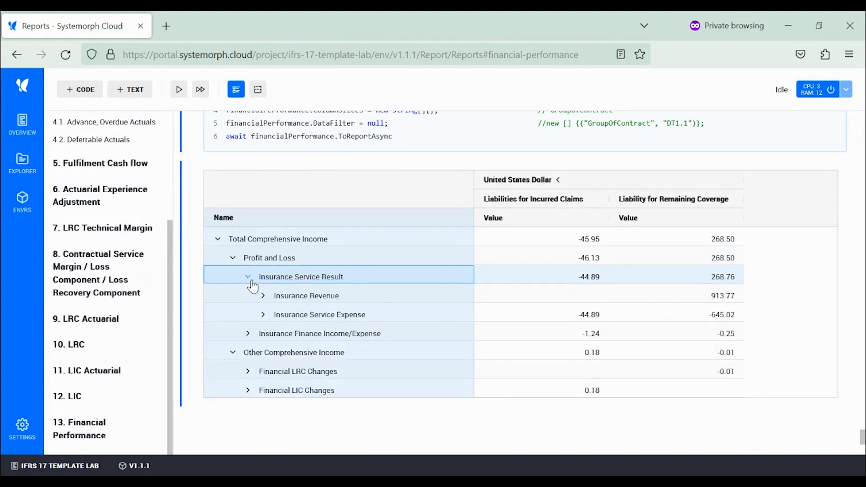
{"action": "mouse_move", "coordinate": [249, 317]}
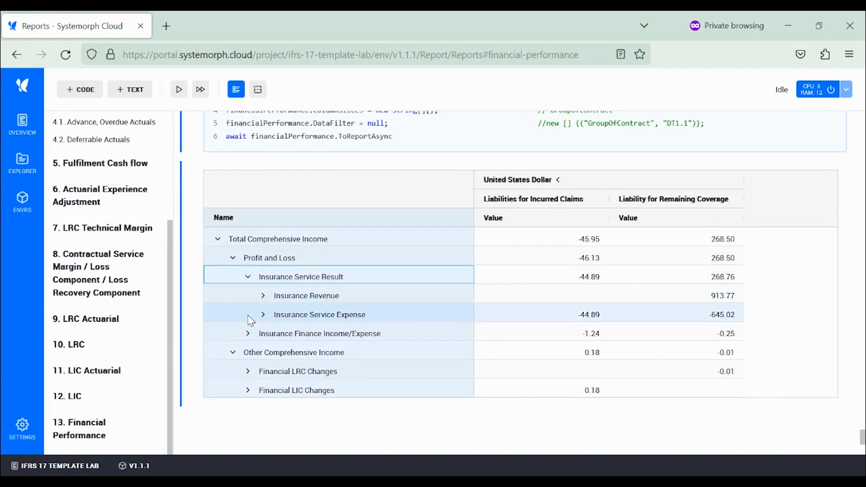
{"action": "mouse_move", "coordinate": [270, 306]}
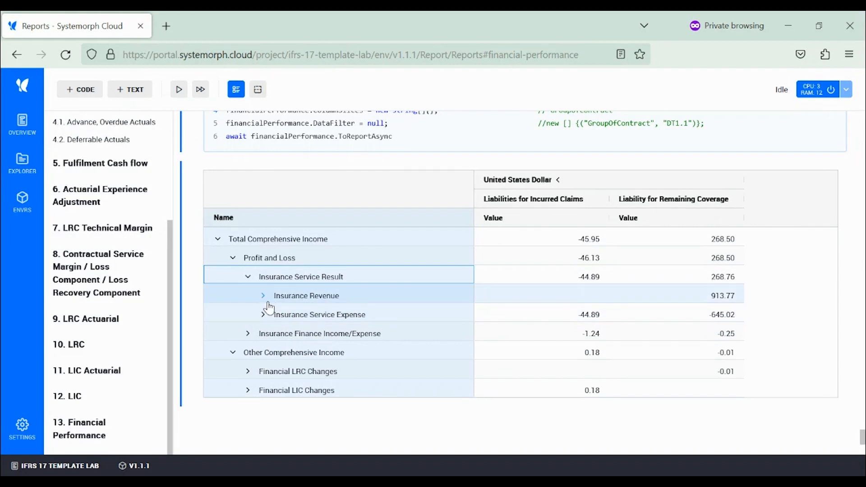
{"action": "left_click", "coordinate": [262, 295]}
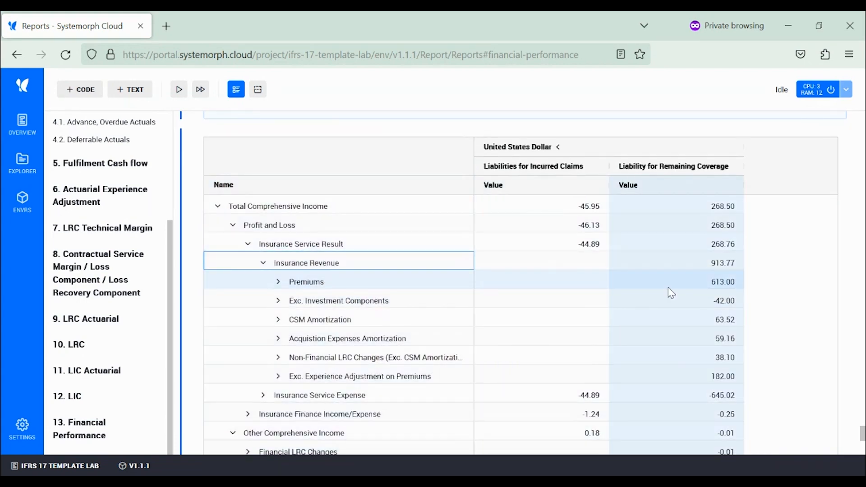
{"action": "left_click", "coordinate": [676, 282]}
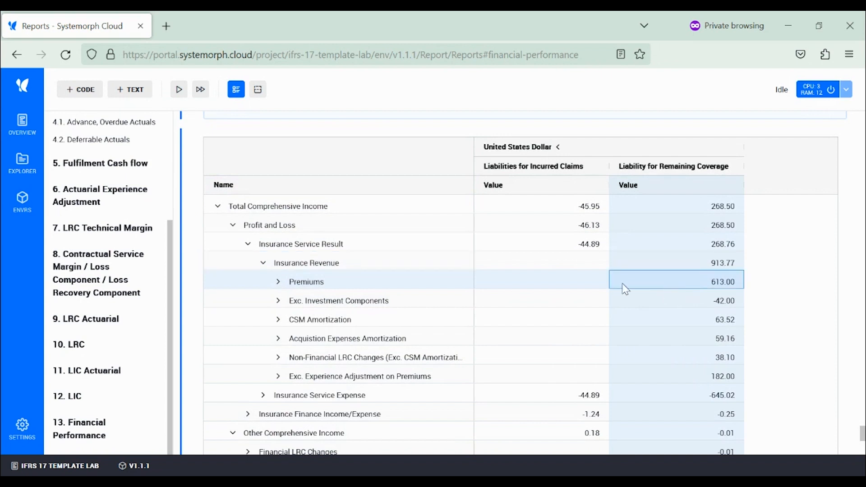
{"action": "mouse_move", "coordinate": [645, 323]}
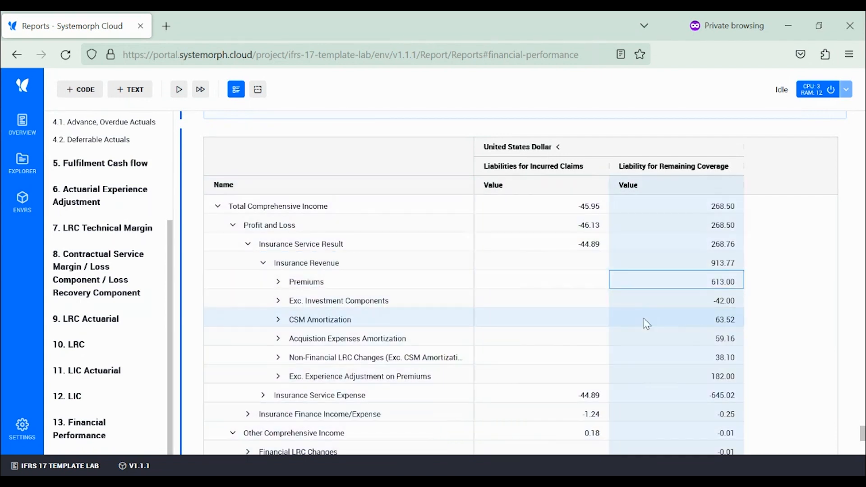
{"action": "left_click", "coordinate": [675, 320]}
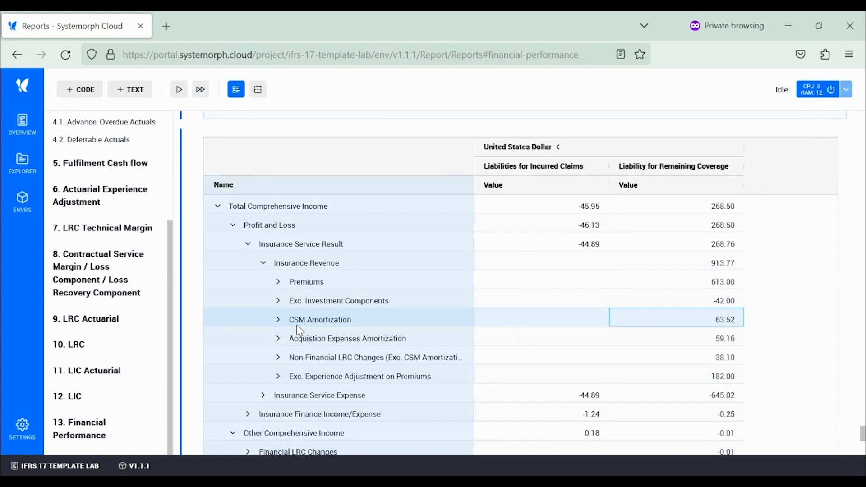
{"action": "left_click", "coordinate": [277, 262]}
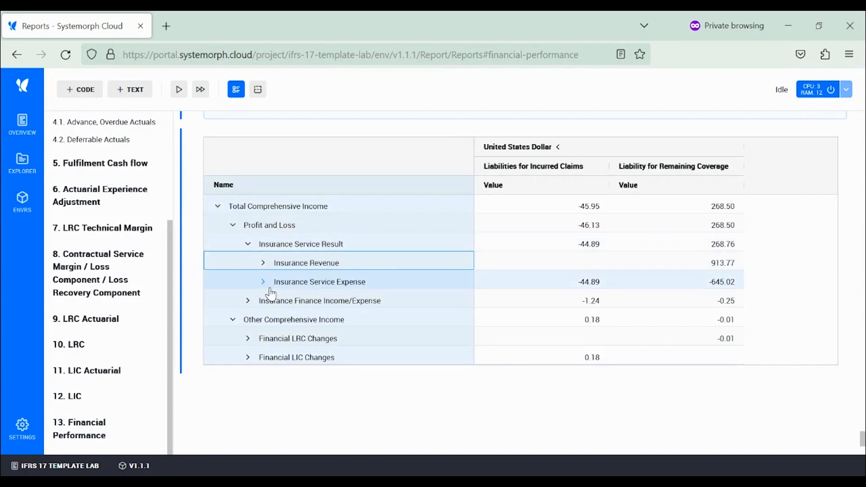
{"action": "left_click", "coordinate": [319, 281]}
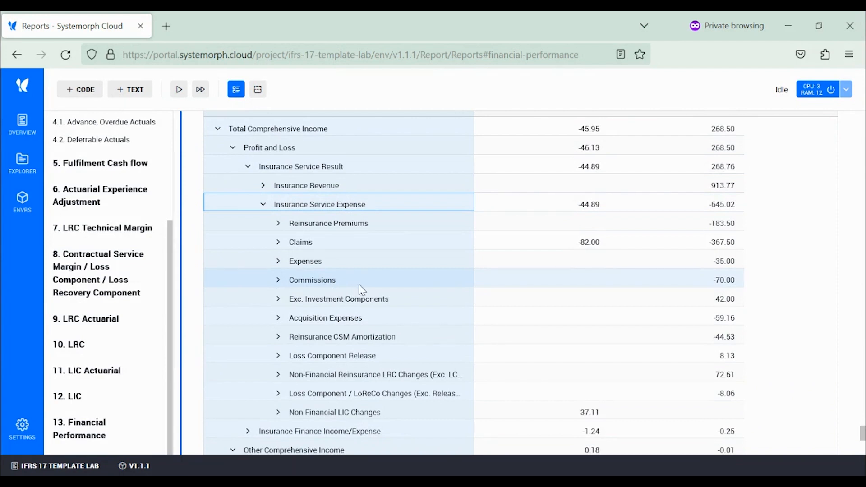
{"action": "mouse_move", "coordinate": [396, 250]}
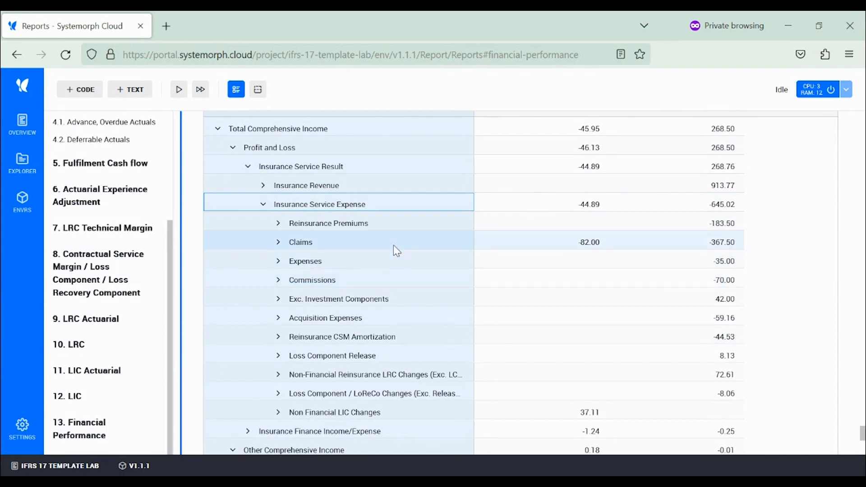
{"action": "mouse_move", "coordinate": [411, 251]}
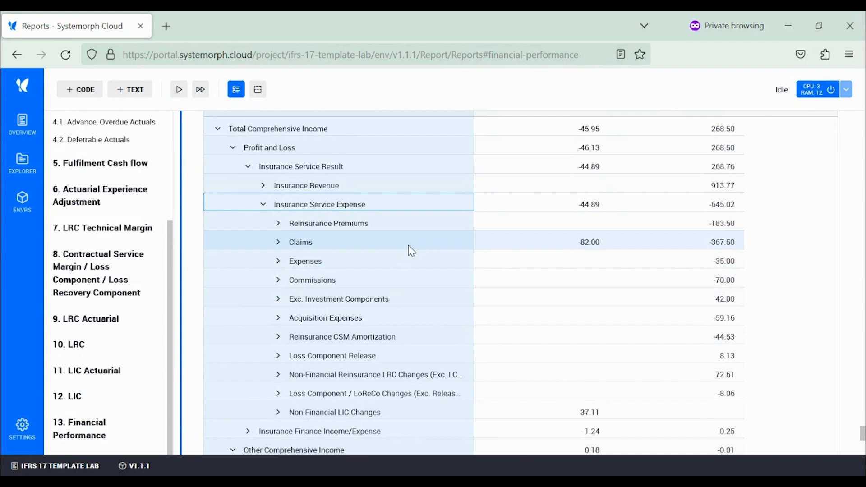
{"action": "mouse_move", "coordinate": [432, 252]}
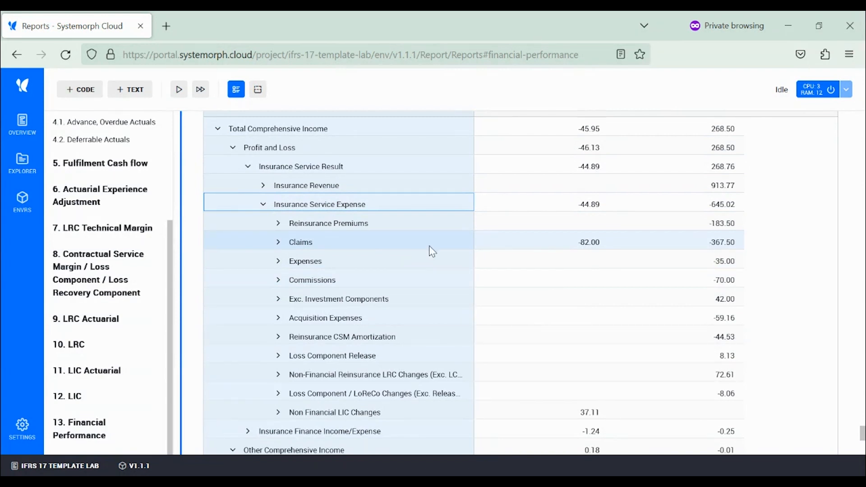
{"action": "mouse_move", "coordinate": [459, 223]}
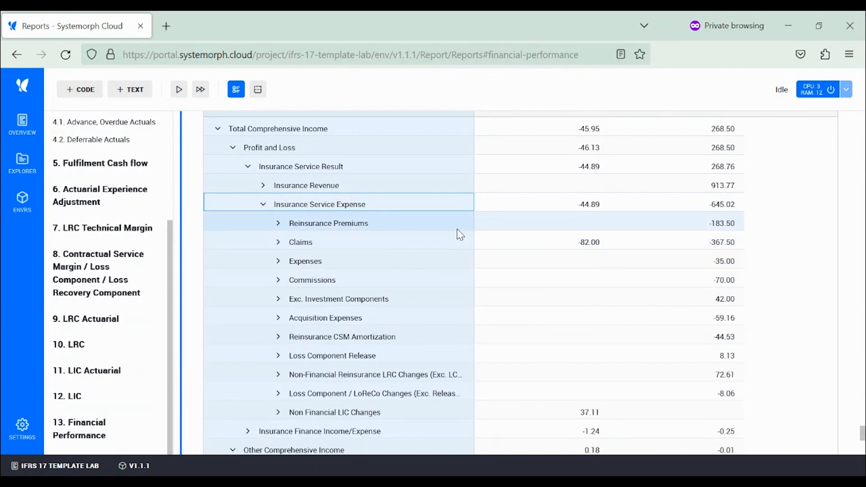
{"action": "mouse_move", "coordinate": [437, 280]}
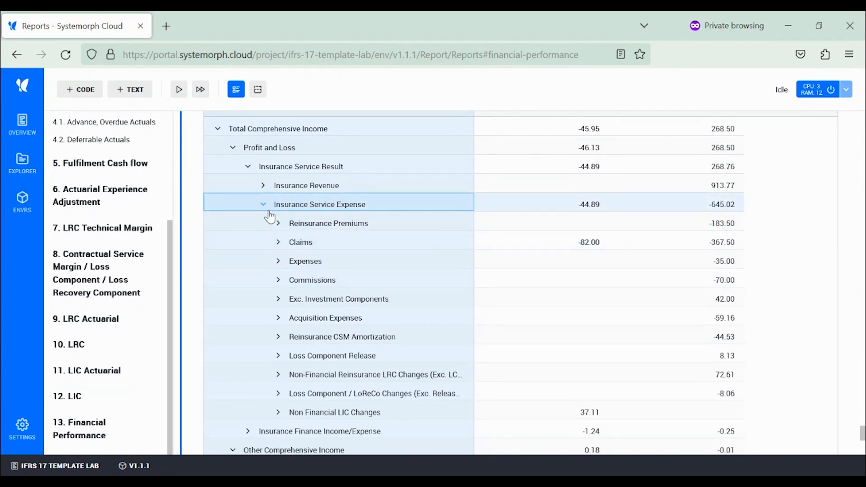
Collapse the Insurance Service Expense breakdown back to the Profit and Loss summary lines.
{"action": "left_click", "coordinate": [262, 204]}
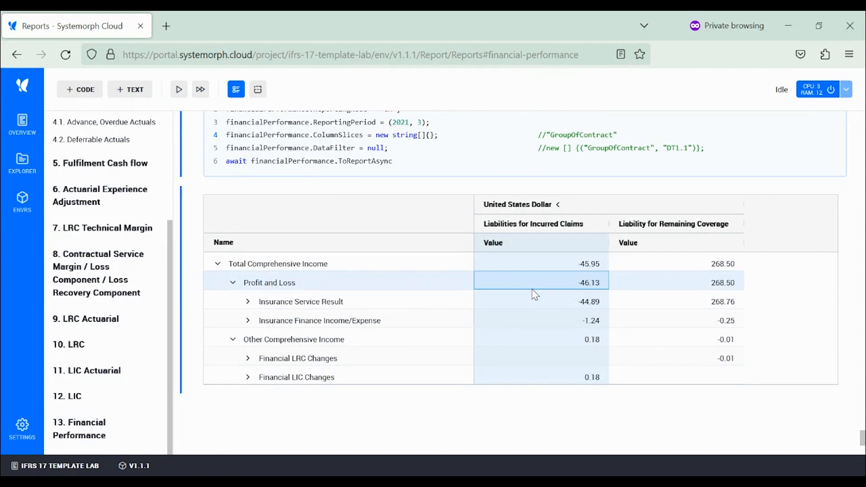
{"action": "mouse_move", "coordinate": [660, 291]}
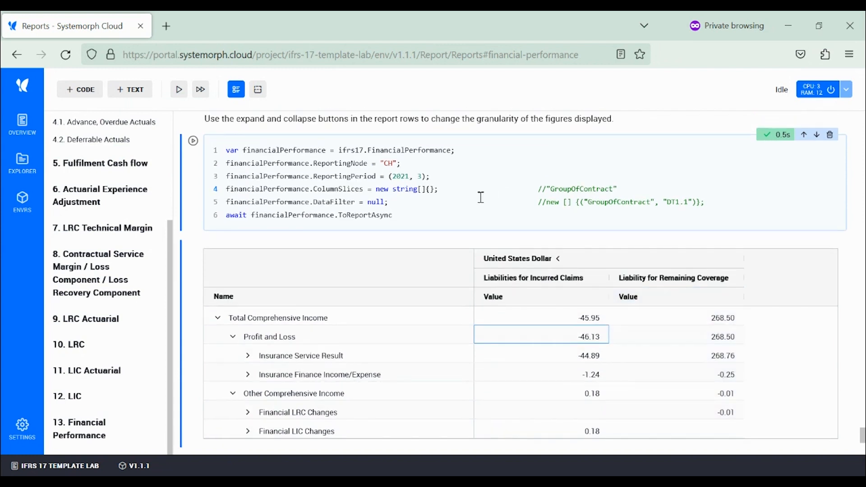
Set ColumnSlices to new string[]{"GroupOfContract"} in the report code.
{"action": "type", "text": "\"\""}
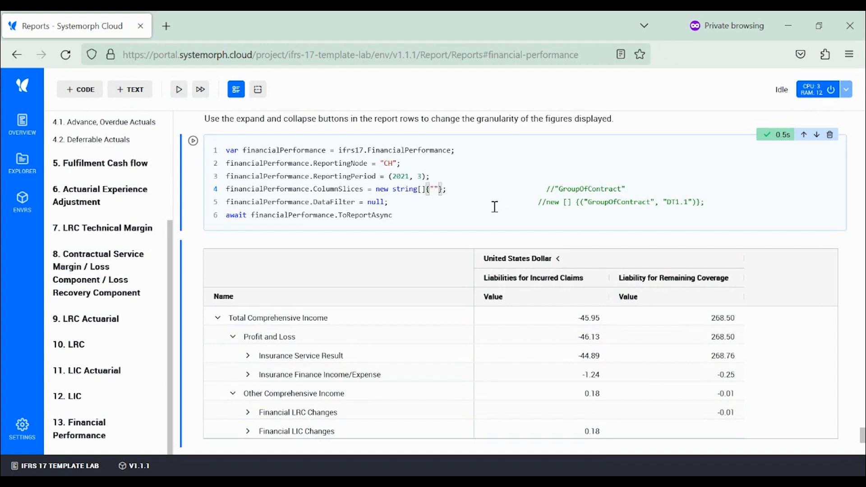
{"action": "type", "text": "GroupOf"}
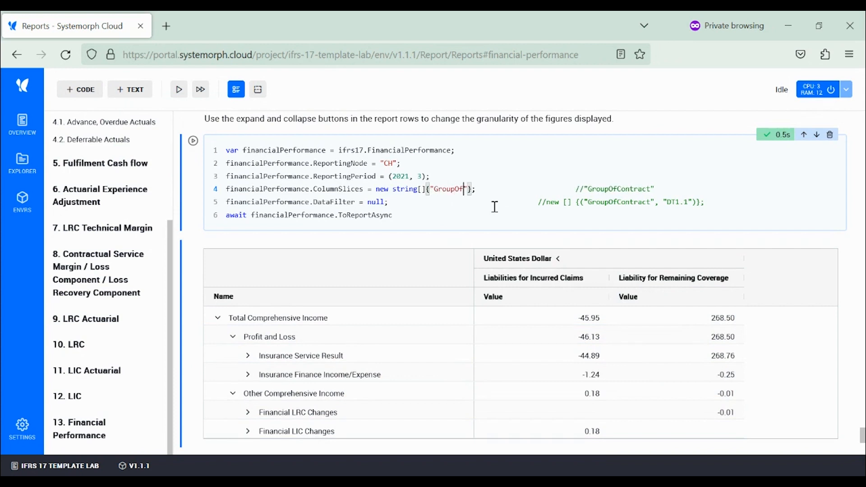
{"action": "type", "text": "Contract"}
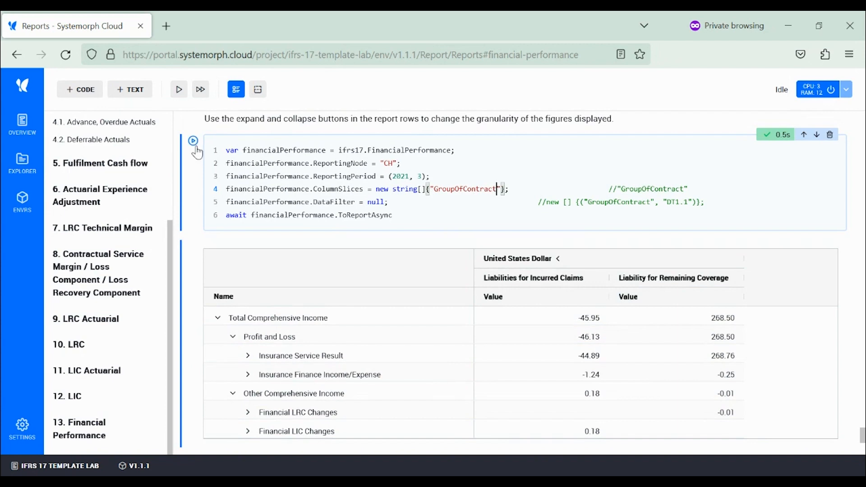
Rerun the report and view the per-contract columns such as DT1.2 OCI LIC and DTR2.2 NOCI LIC.
{"action": "left_click", "coordinate": [193, 141]}
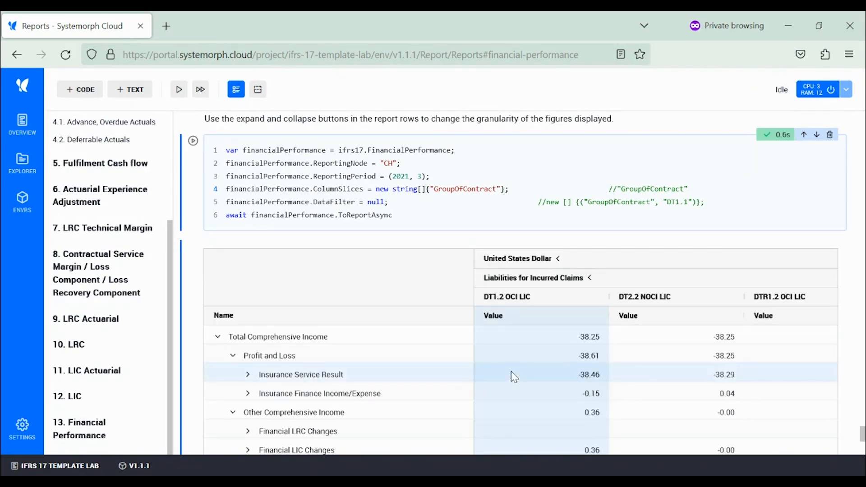
{"action": "scroll", "scroll_direction": "down", "scroll_amount": 3}
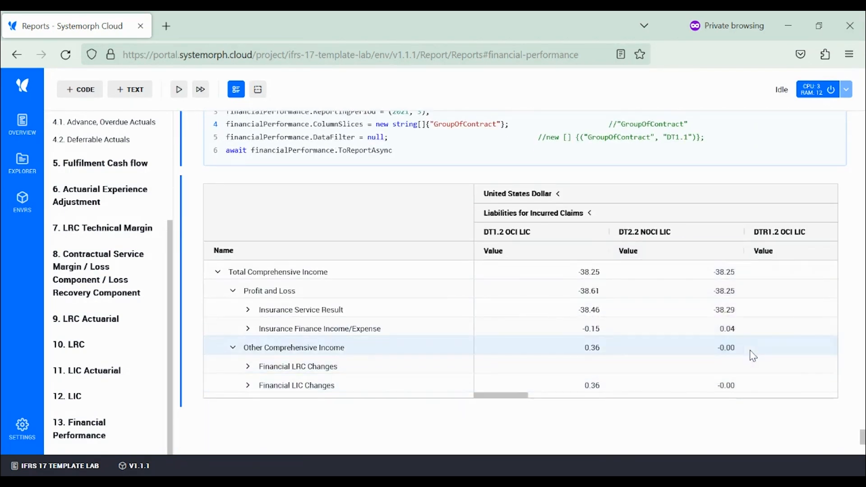
{"action": "scroll", "scroll_direction": "right", "scroll_amount": 3}
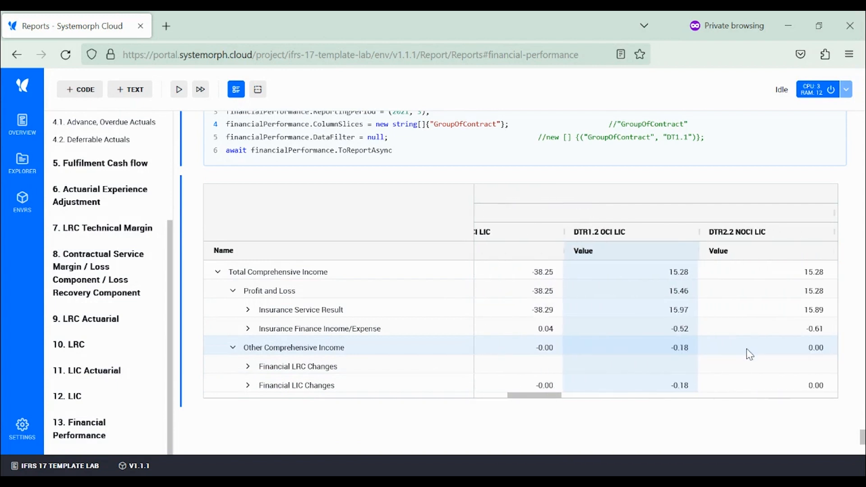
{"action": "scroll", "scroll_direction": "right", "scroll_amount": 3}
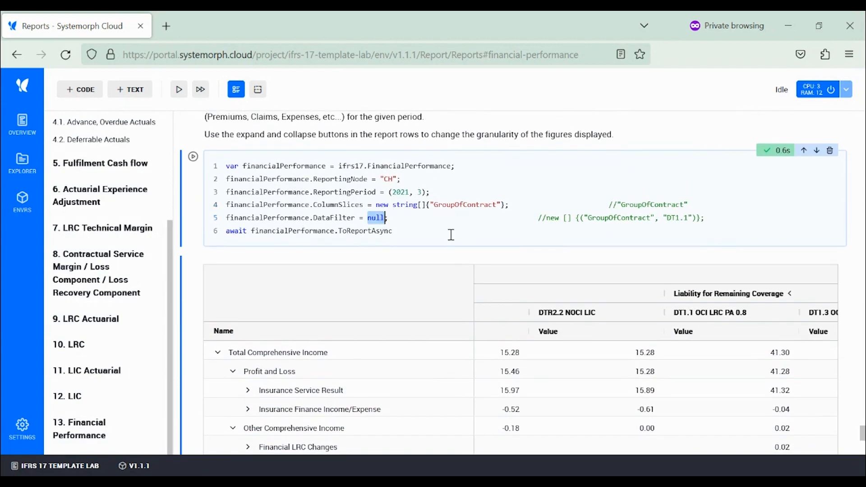
Set DataFilter to new[]{("GroupOfContract","DT1.1")} in place of null.
{"action": "type", "text": "new[]{(\"G"}
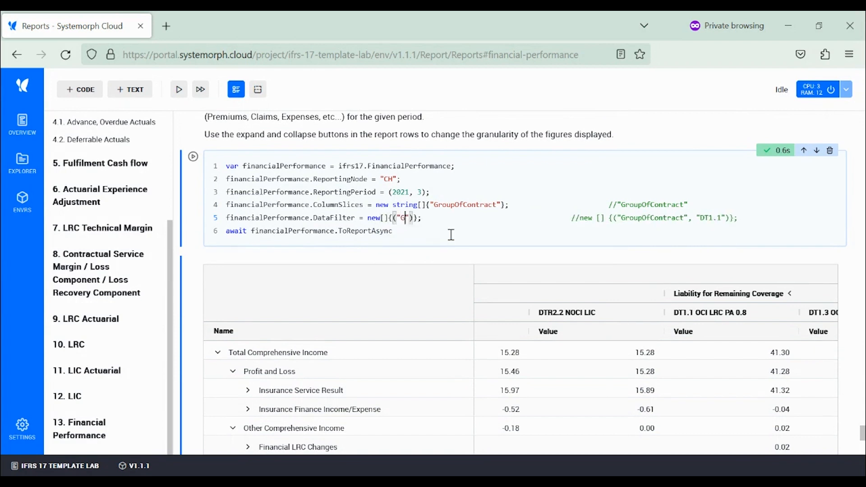
{"action": "type", "text": "roupOf"}
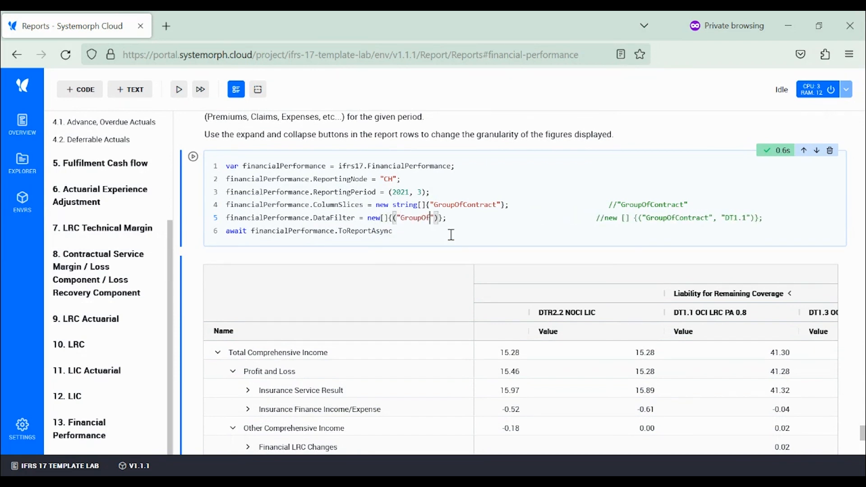
{"action": "type", "text": "Con"}
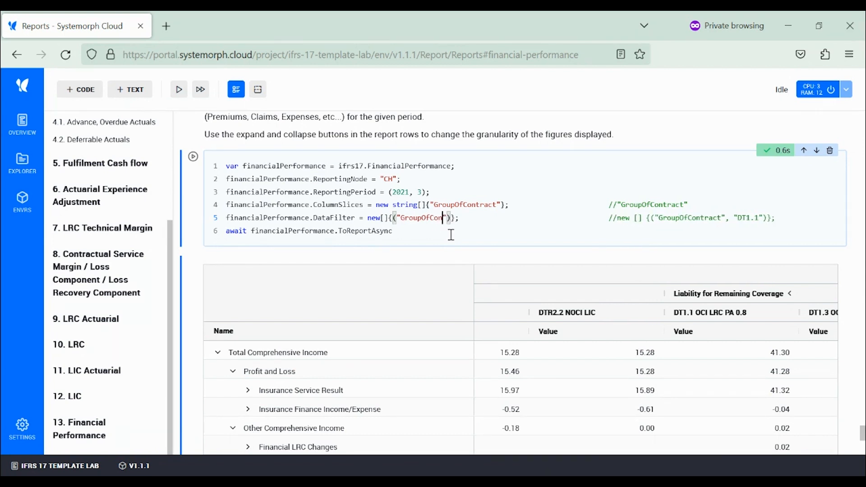
{"action": "type", "text": "tract"}
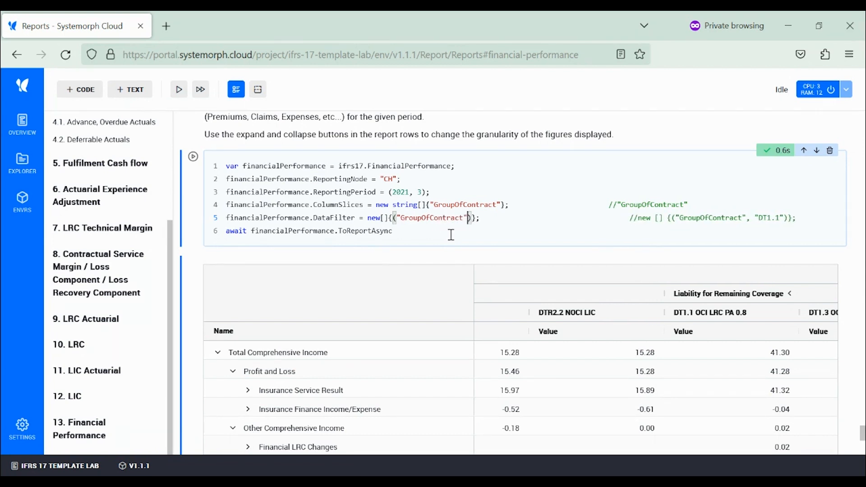
{"action": "type", "text": ",\"DT1.1\""}
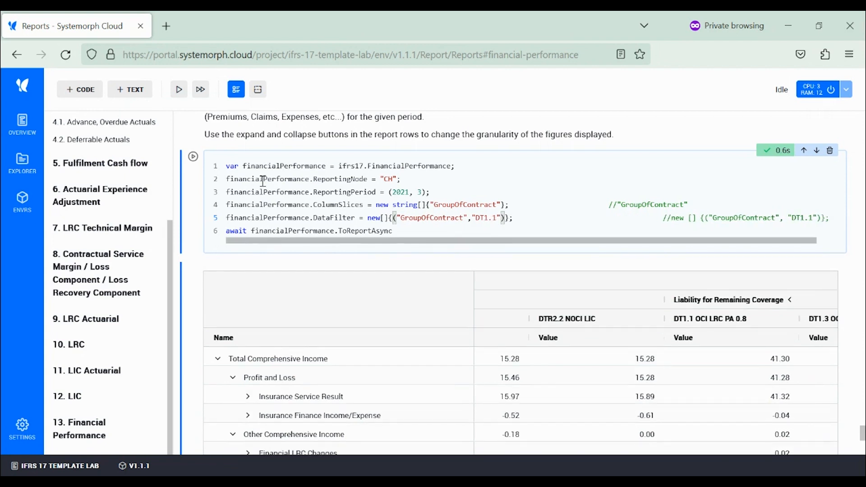
{"action": "mouse_move", "coordinate": [287, 227]}
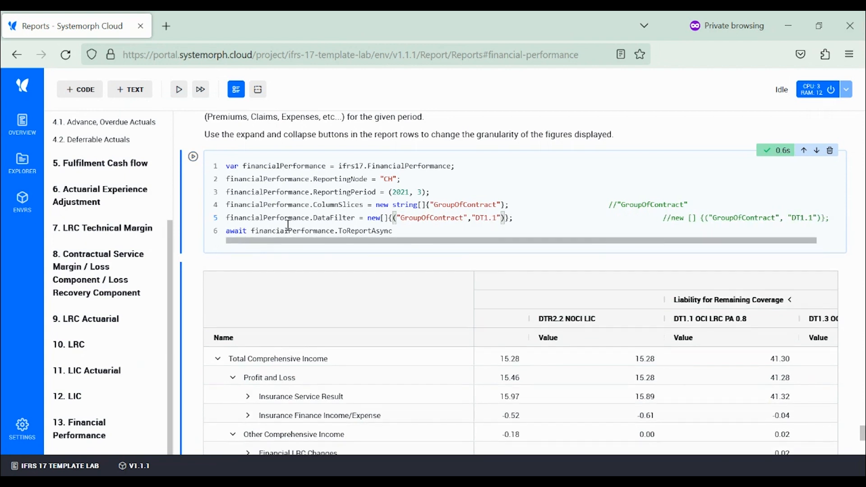
Rerun the report so only the DT1.1 OCI LRC PA 0.8 column is shown.
{"action": "left_click", "coordinate": [192, 156]}
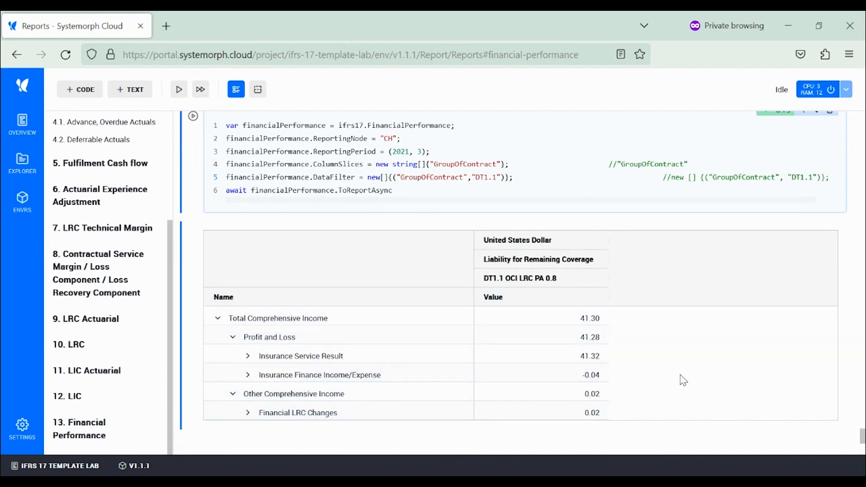
{"action": "mouse_move", "coordinate": [651, 360]}
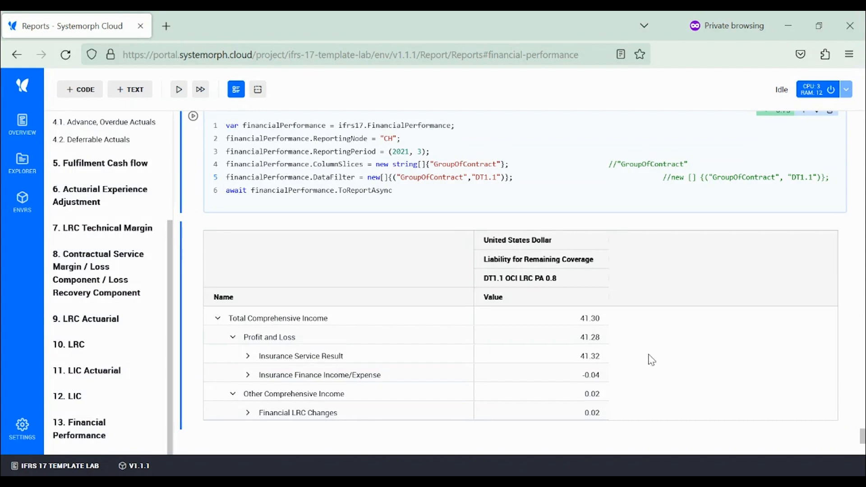
{"action": "mouse_move", "coordinate": [468, 286]}
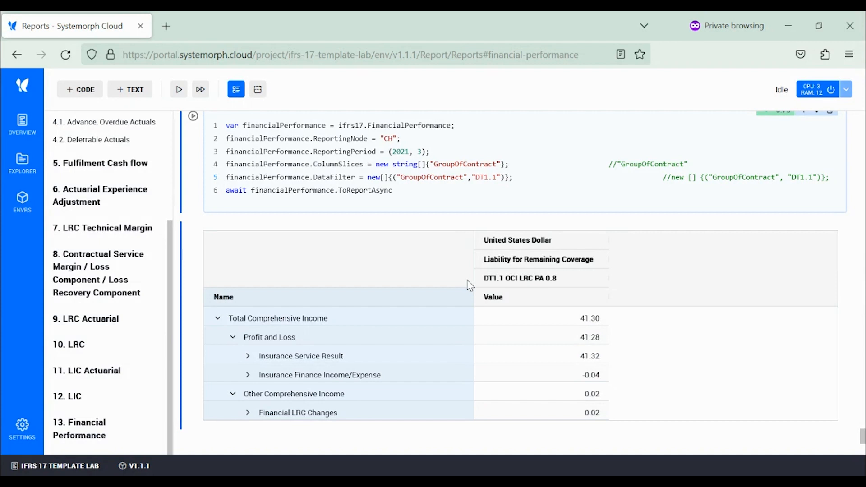
{"action": "mouse_move", "coordinate": [566, 288]}
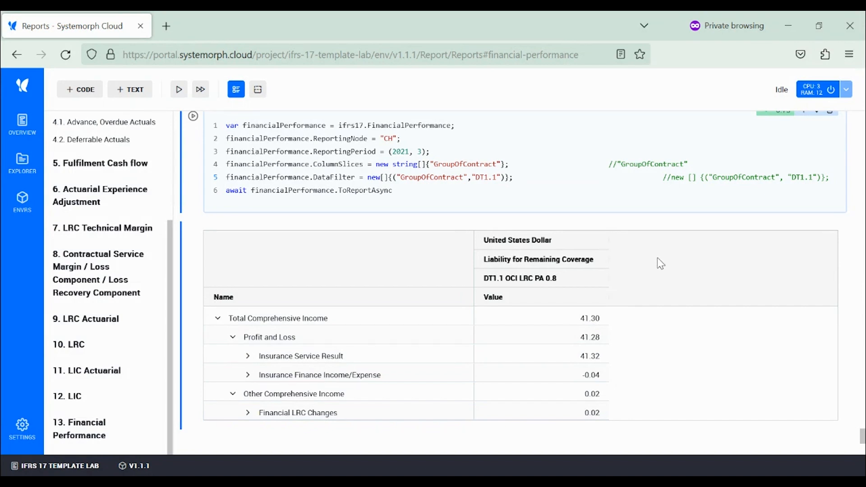
{"action": "mouse_move", "coordinate": [705, 299]}
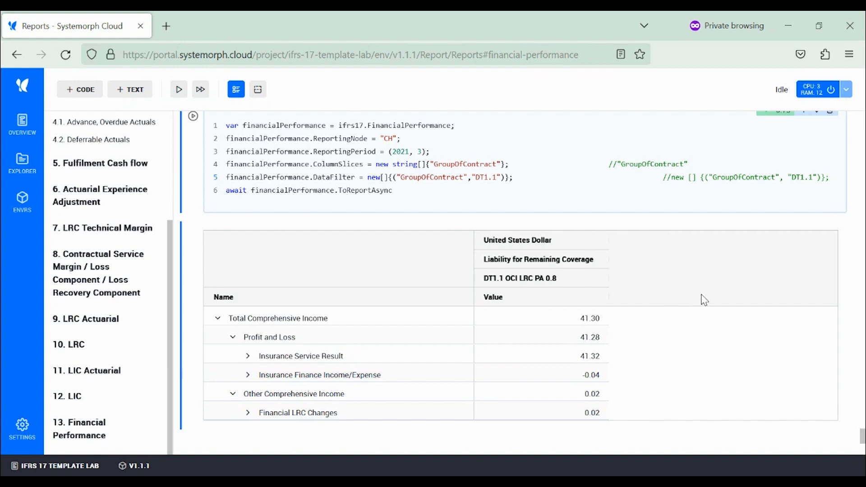